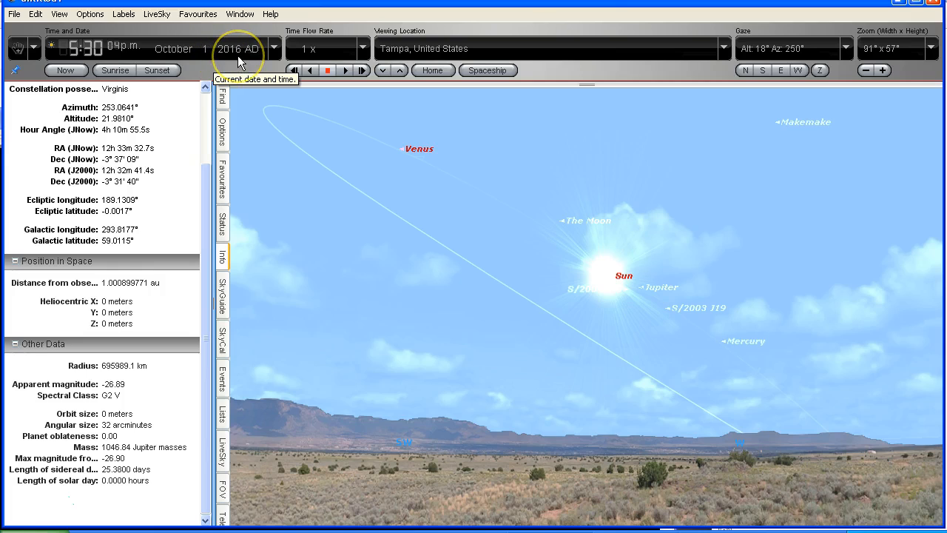
mouse_move(399, 47)
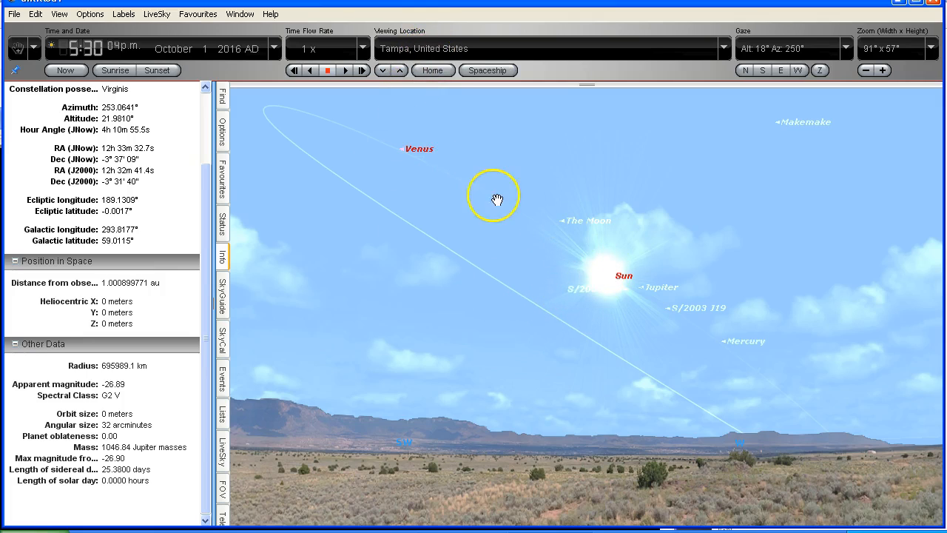
Turn off daylight via the Options menu so the Tampa sky goes dark
left_click_drag(494, 198, 807, 394)
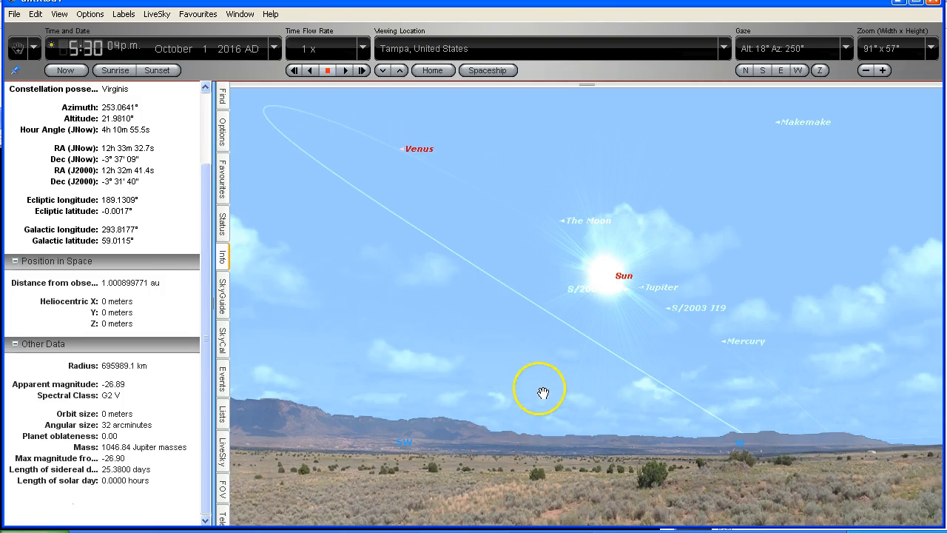
mouse_move(527, 370)
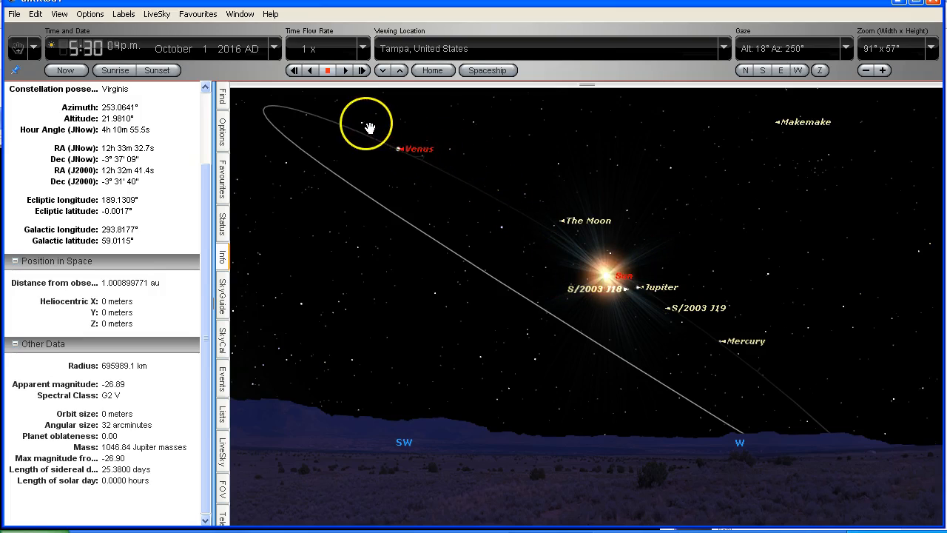
Set the Tampa viewing time to 7:30 pm in the Time and Date toolbar
left_click(400, 148)
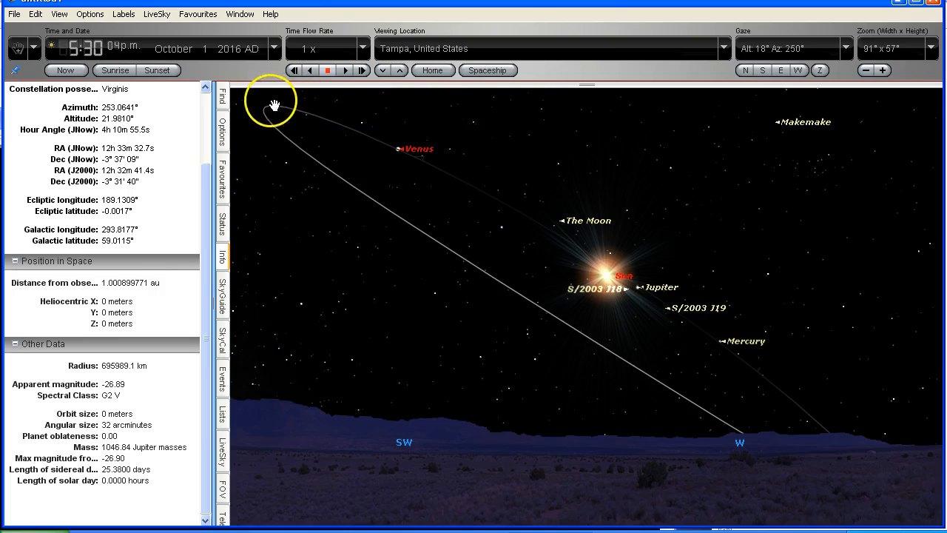
mouse_move(273, 116)
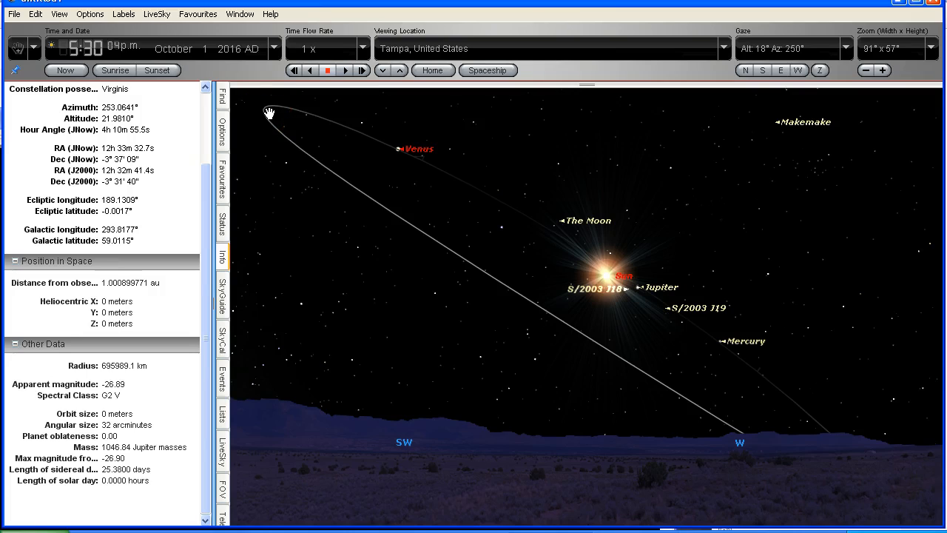
right_click(707, 185)
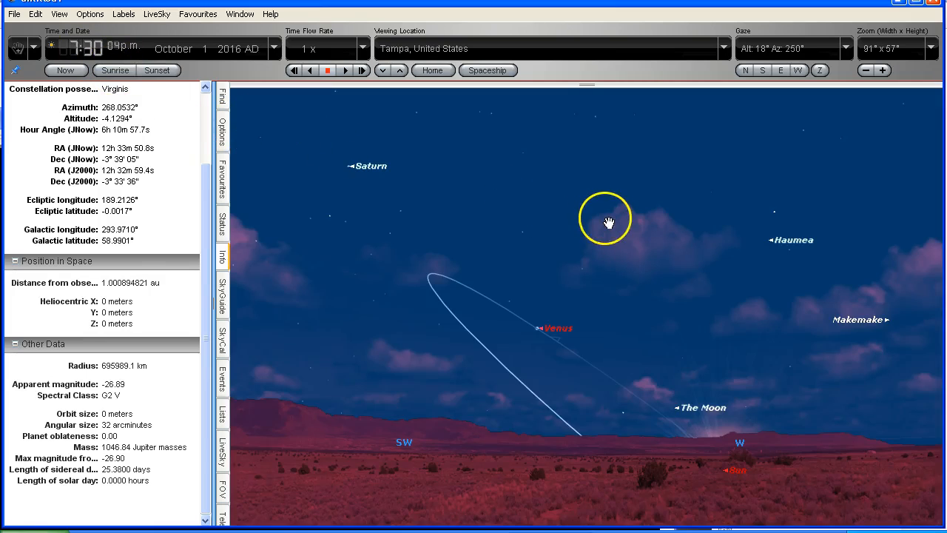
mouse_move(546, 340)
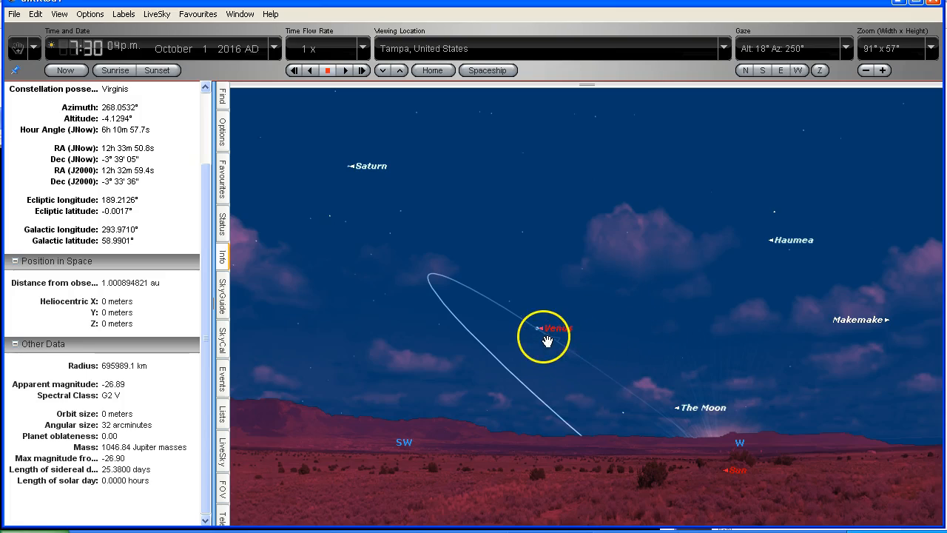
left_click(545, 329)
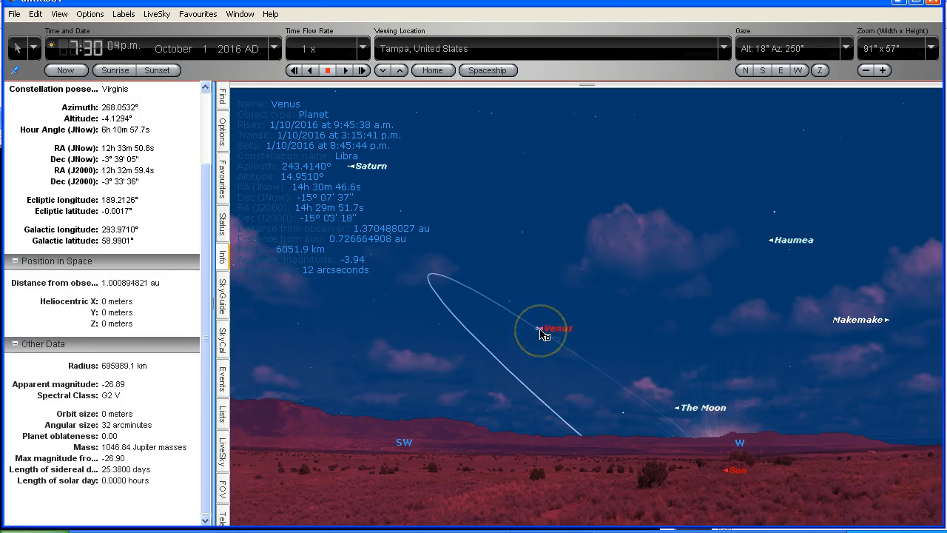
right_click(542, 335)
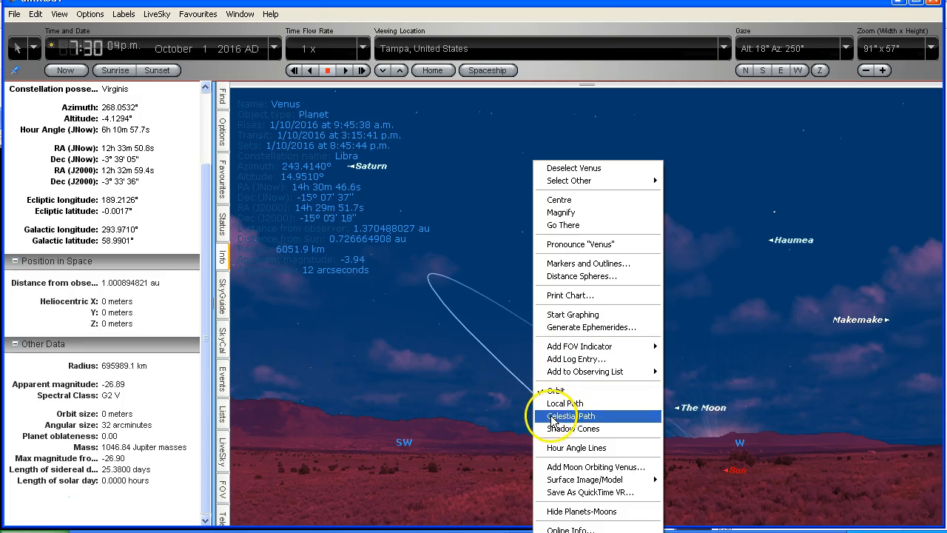
left_click(575, 416)
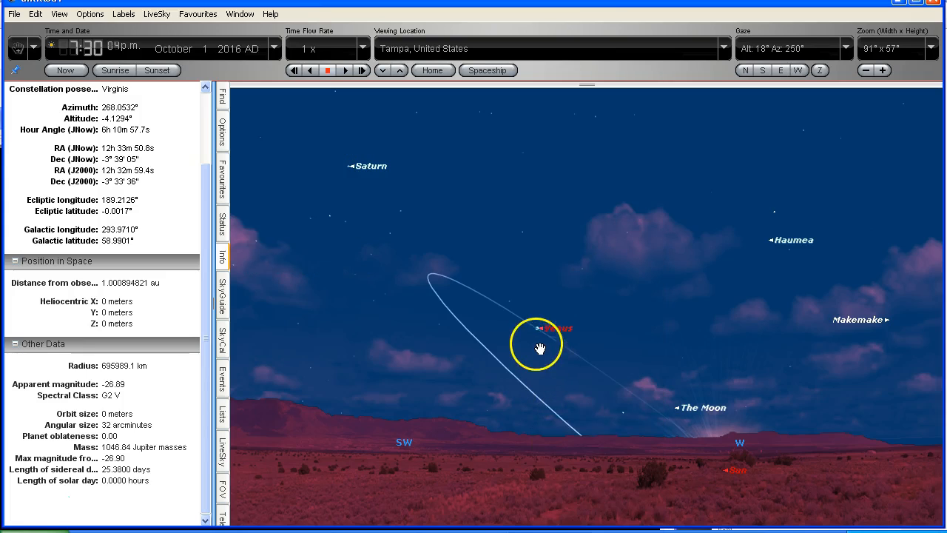
left_click_drag(538, 348, 674, 299)
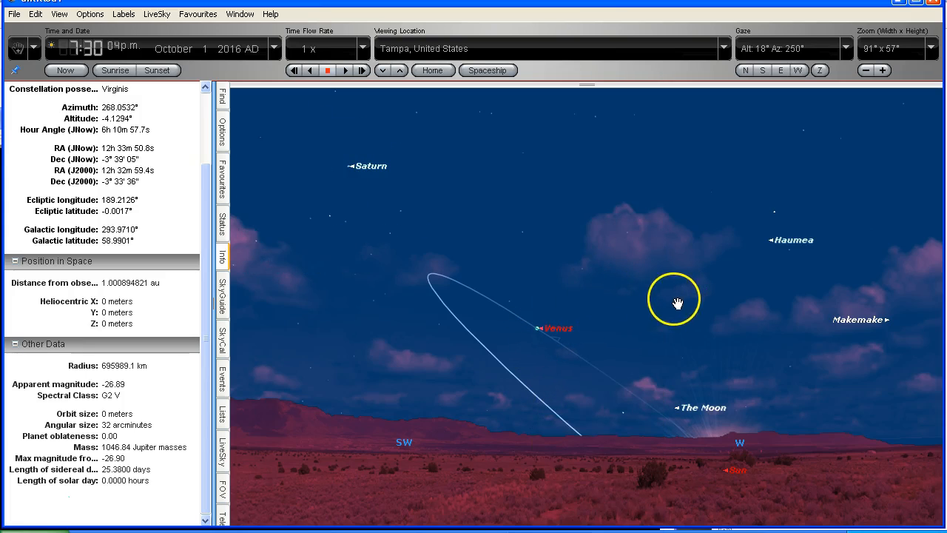
mouse_move(614, 297)
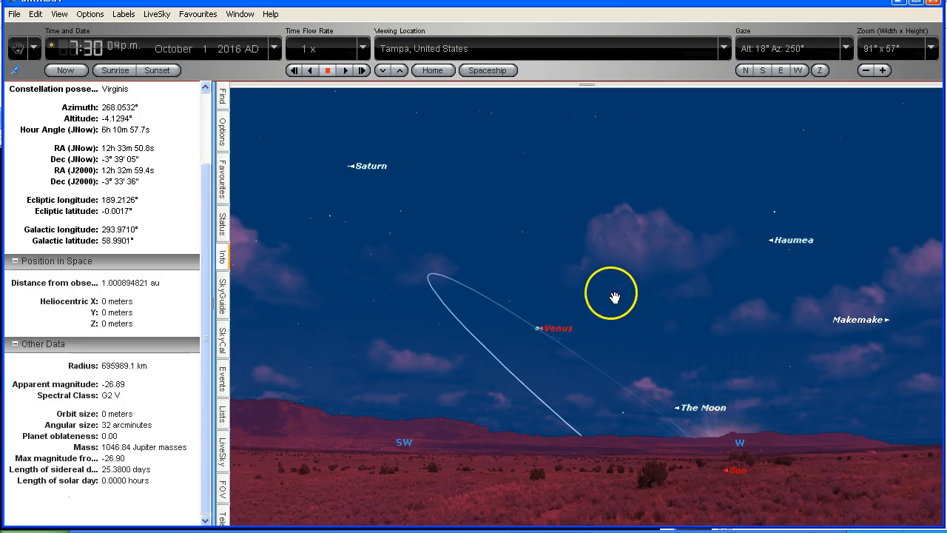
mouse_move(148, 340)
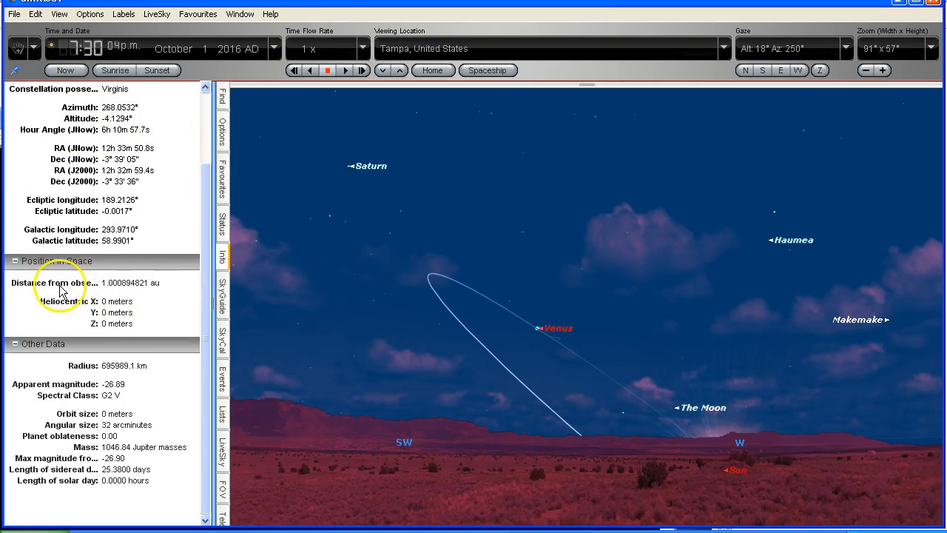
mouse_move(113, 292)
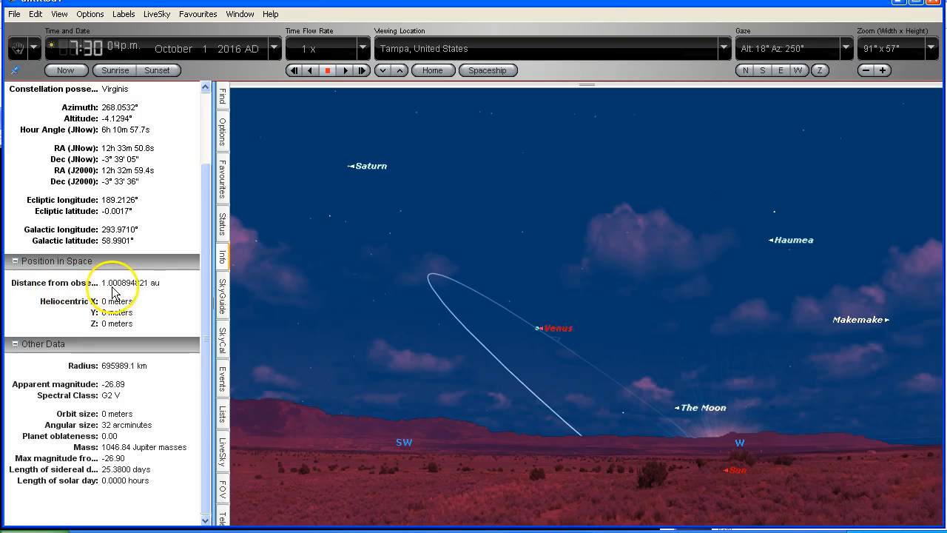
mouse_move(148, 293)
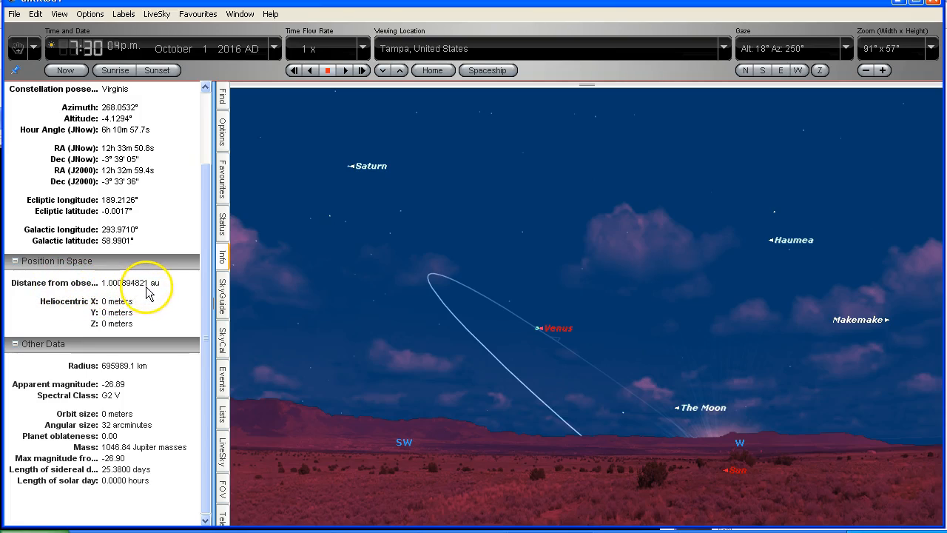
mouse_move(103, 304)
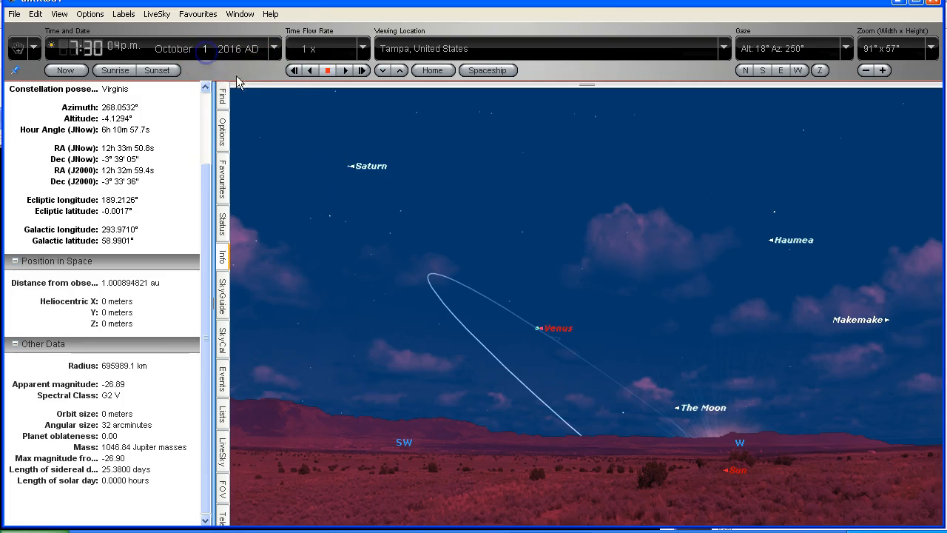
mouse_move(278, 118)
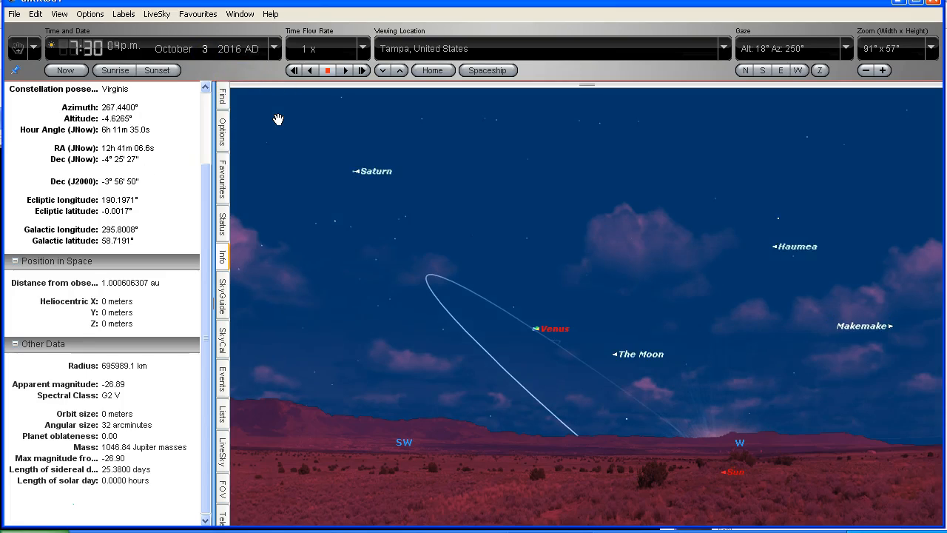
Step the date forward from late October through November 2016, extending Venus's dated path
left_click(346, 70)
type("0")
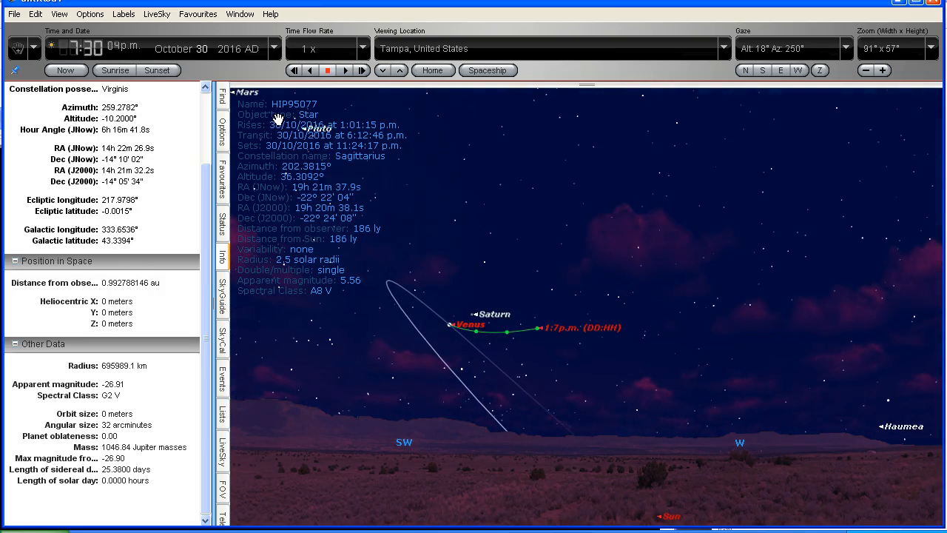
left_click(346, 70)
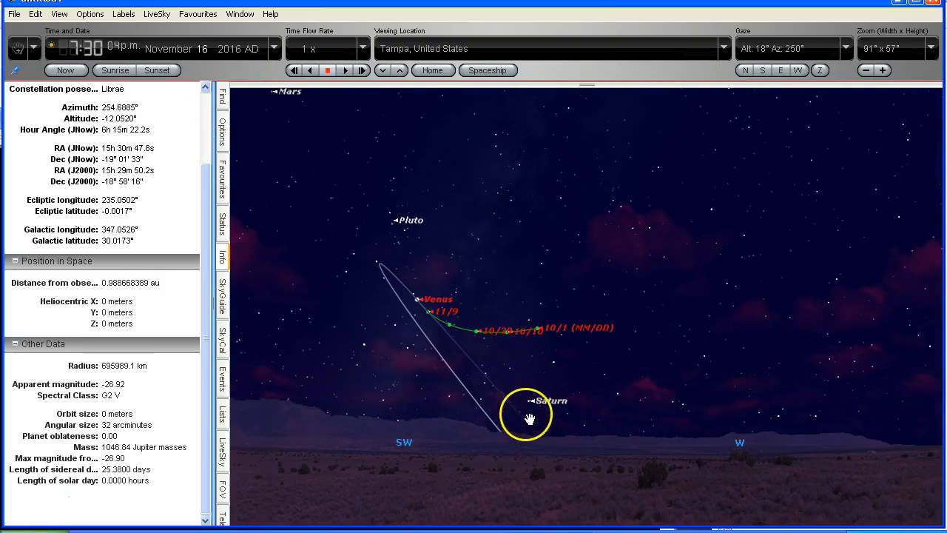
left_click_drag(525, 414, 436, 314)
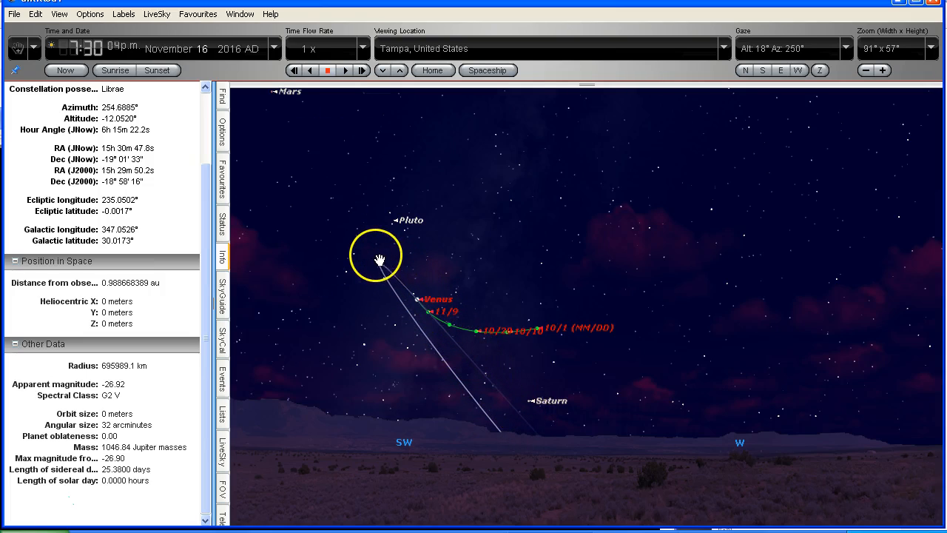
left_click(385, 269)
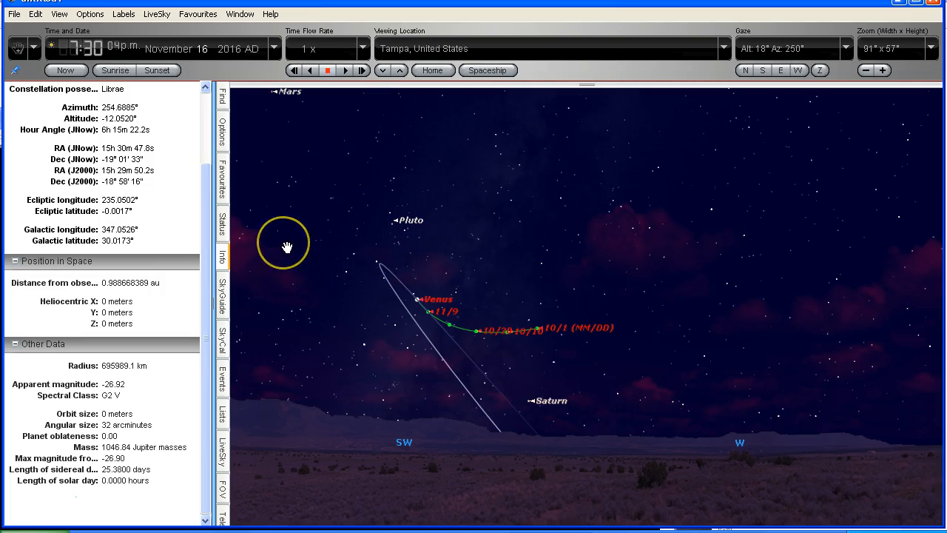
mouse_move(176, 319)
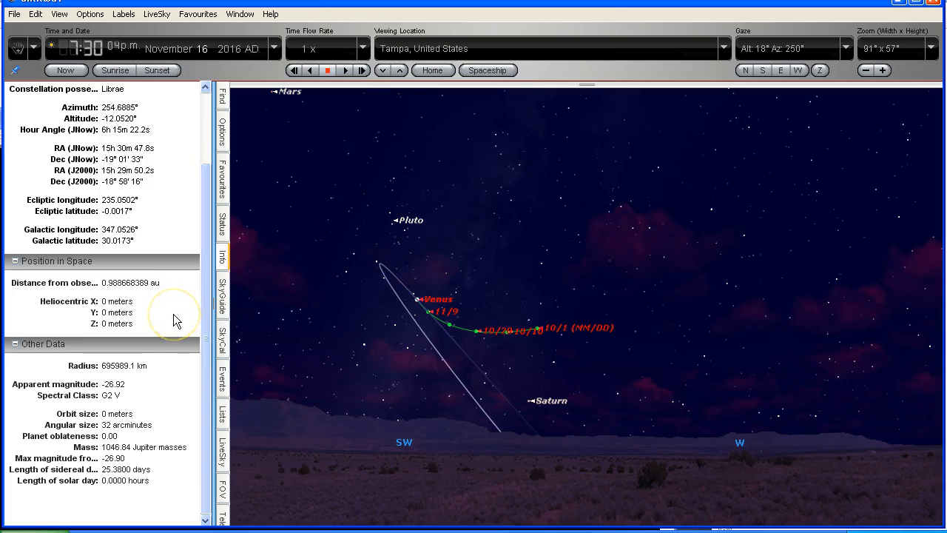
left_click(345, 71)
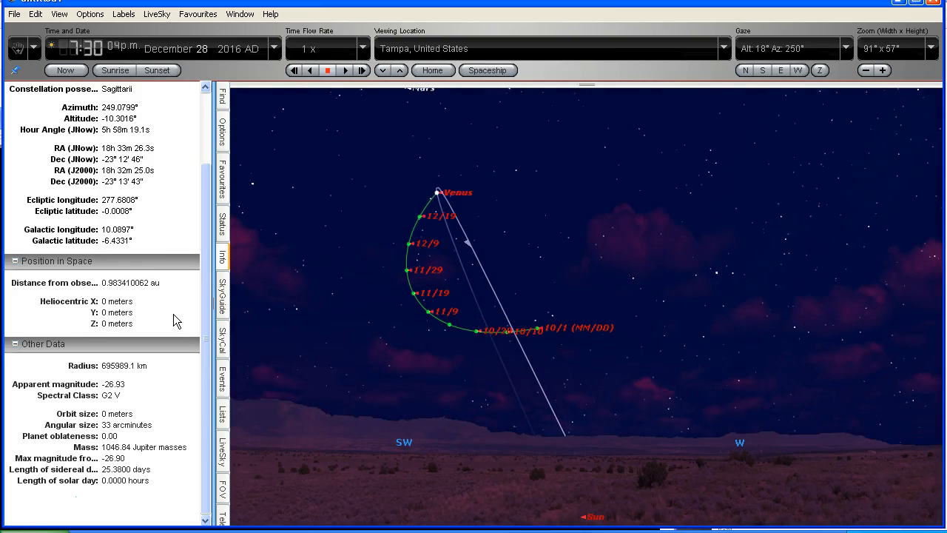
Step the date forward from December 28, 2016 toward late January 2017 along Venus's path
left_click(346, 70)
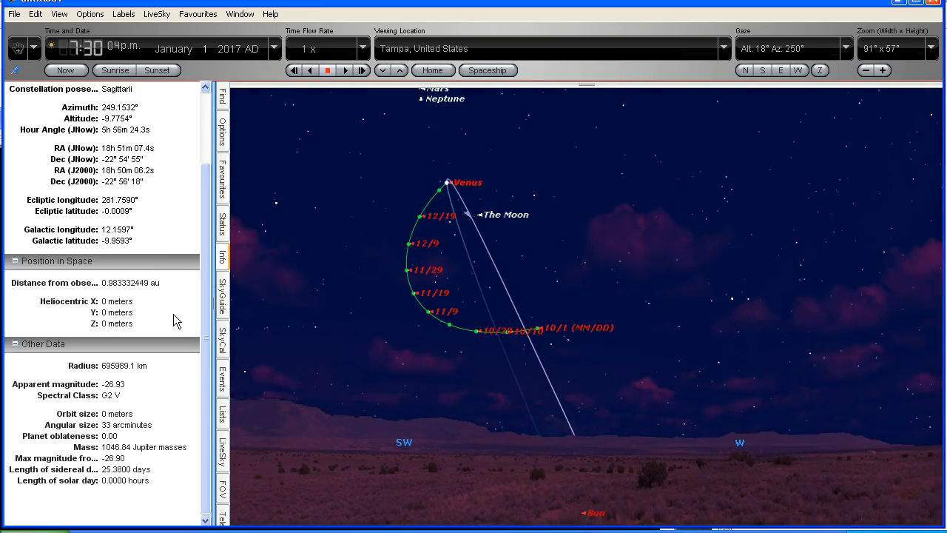
left_click(361, 71)
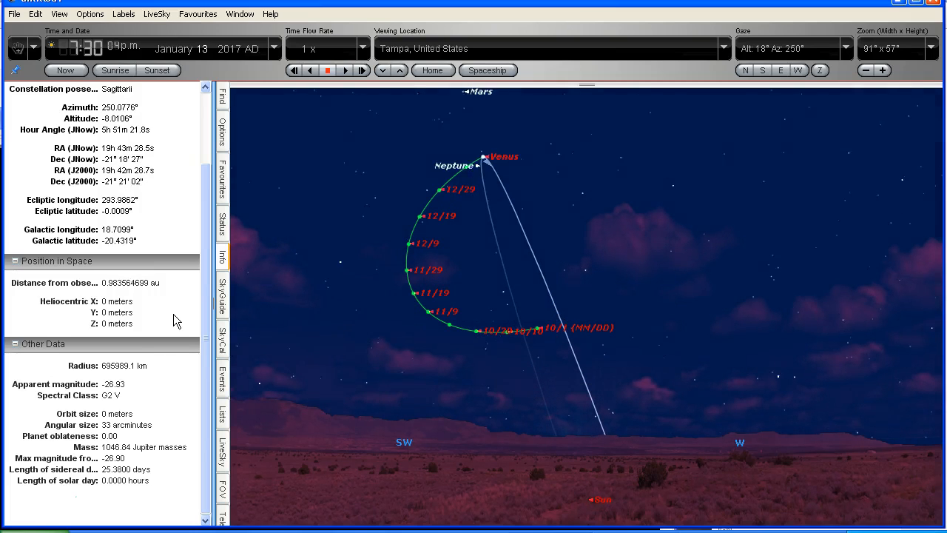
left_click(361, 71)
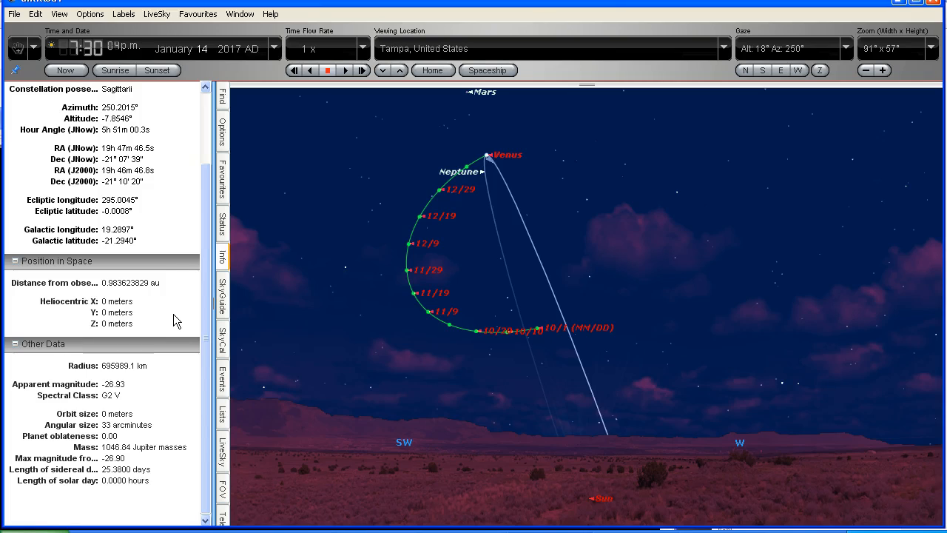
left_click(346, 71)
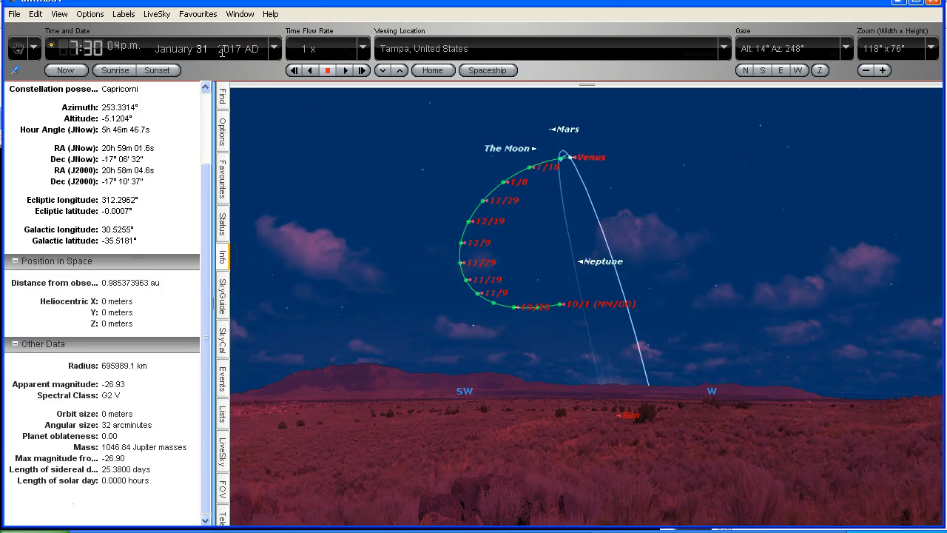
left_click(503, 126)
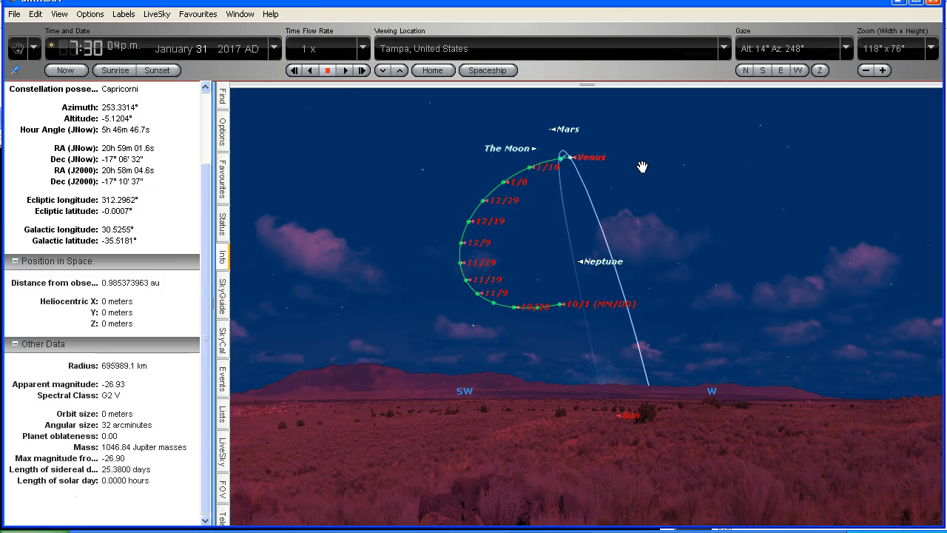
left_click(509, 131)
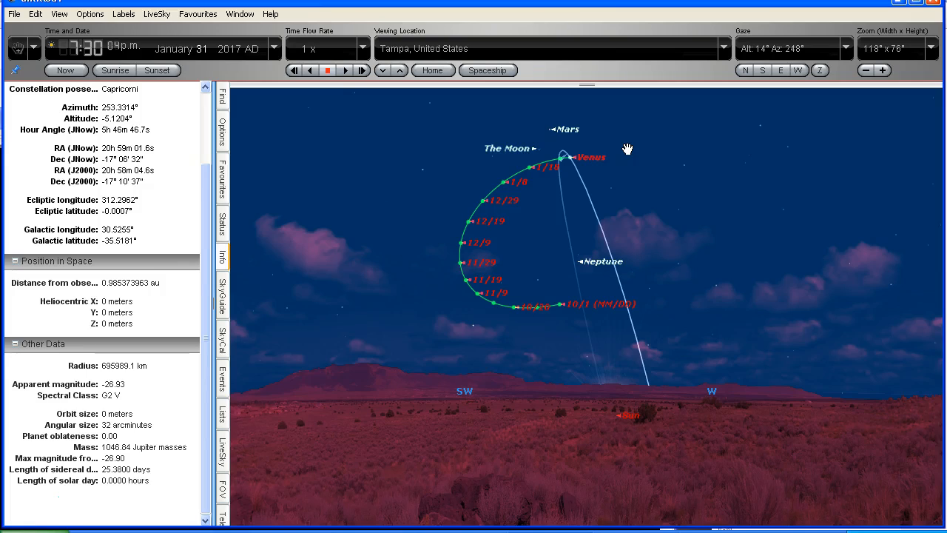
left_click(576, 172)
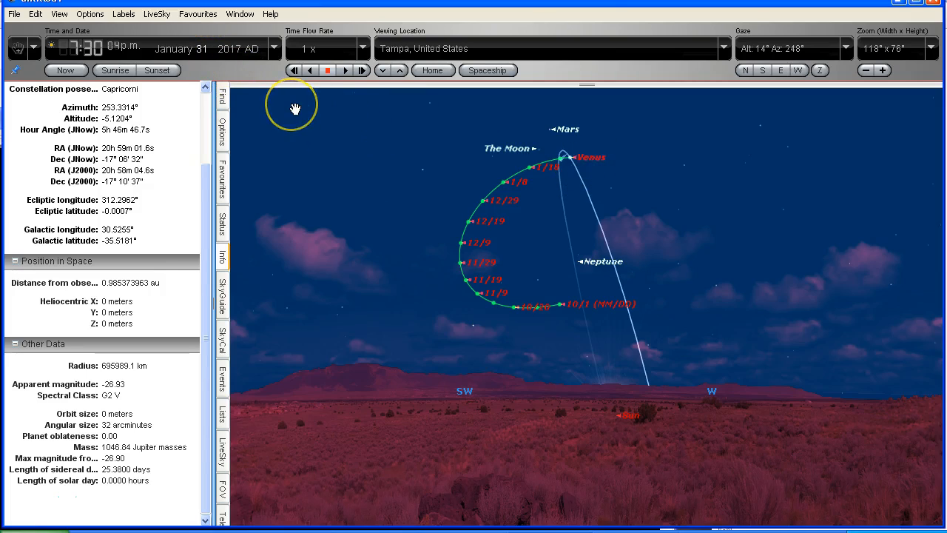
mouse_move(295, 110)
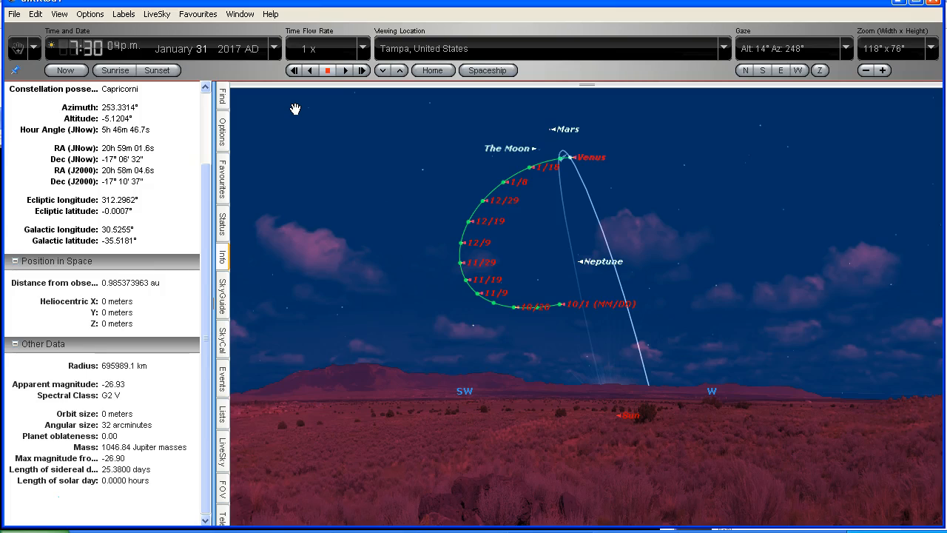
Step the date forward from January 31 through February into early March 2017
left_click(347, 70)
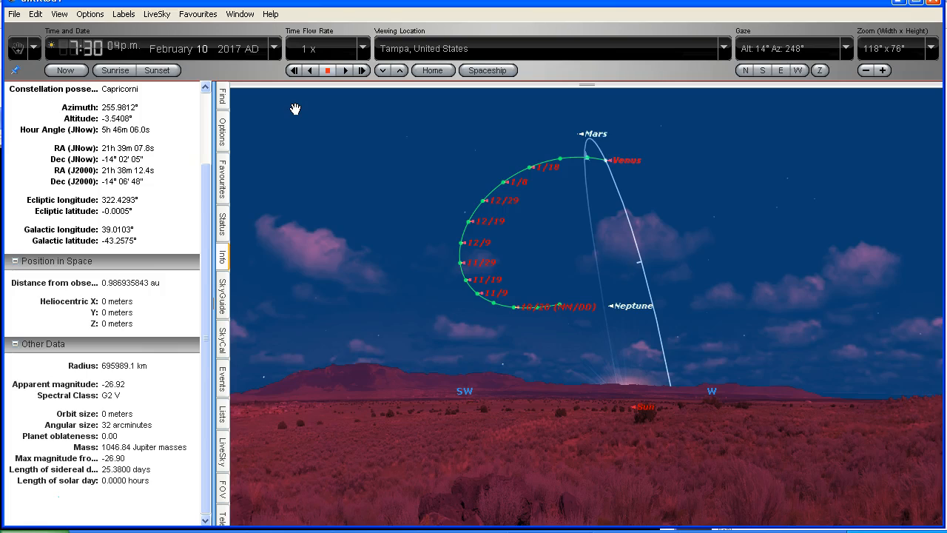
left_click(610, 160)
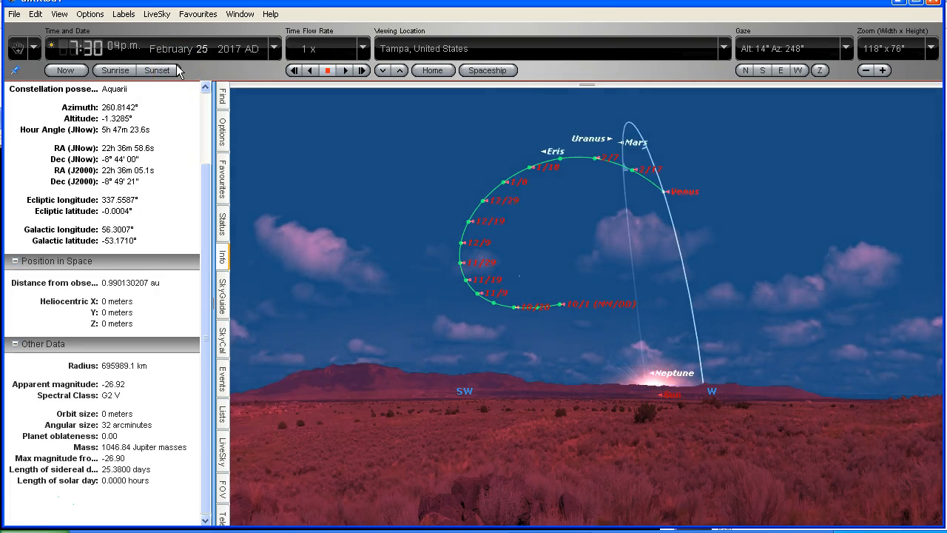
left_click(362, 71)
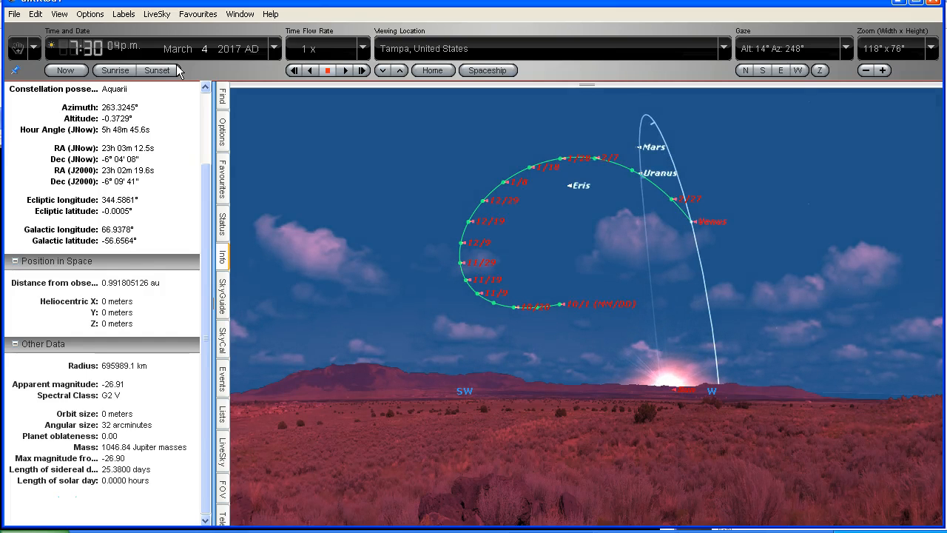
left_click(362, 71)
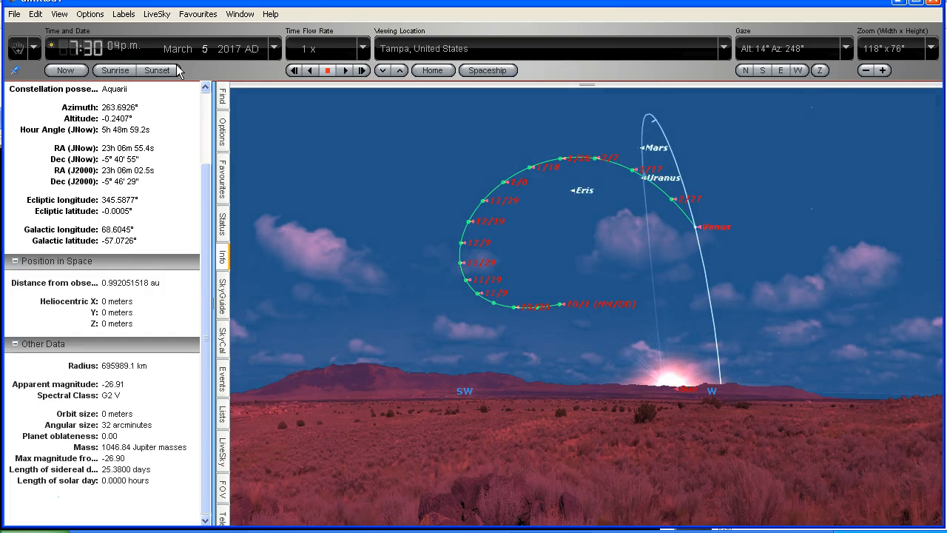